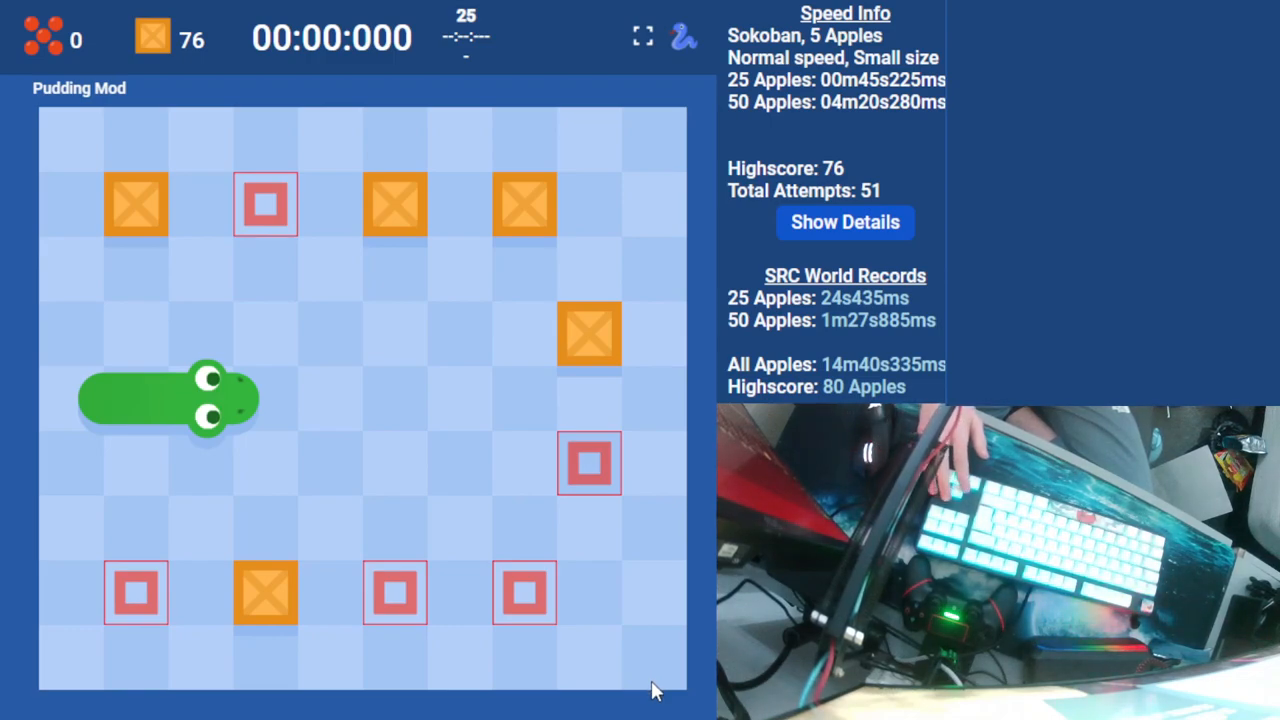
Step: Start the Sokoban run moving right, then turn up to eat the first apples and push boxes
key(Right)
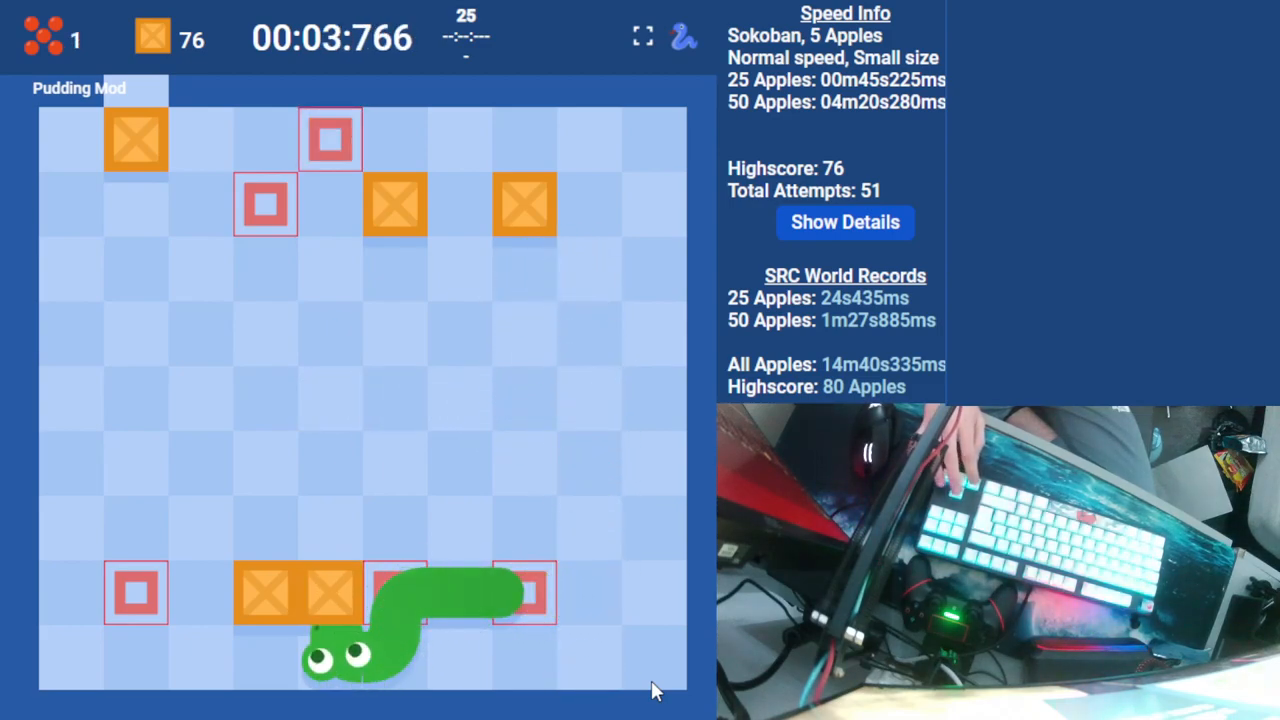
key(up)
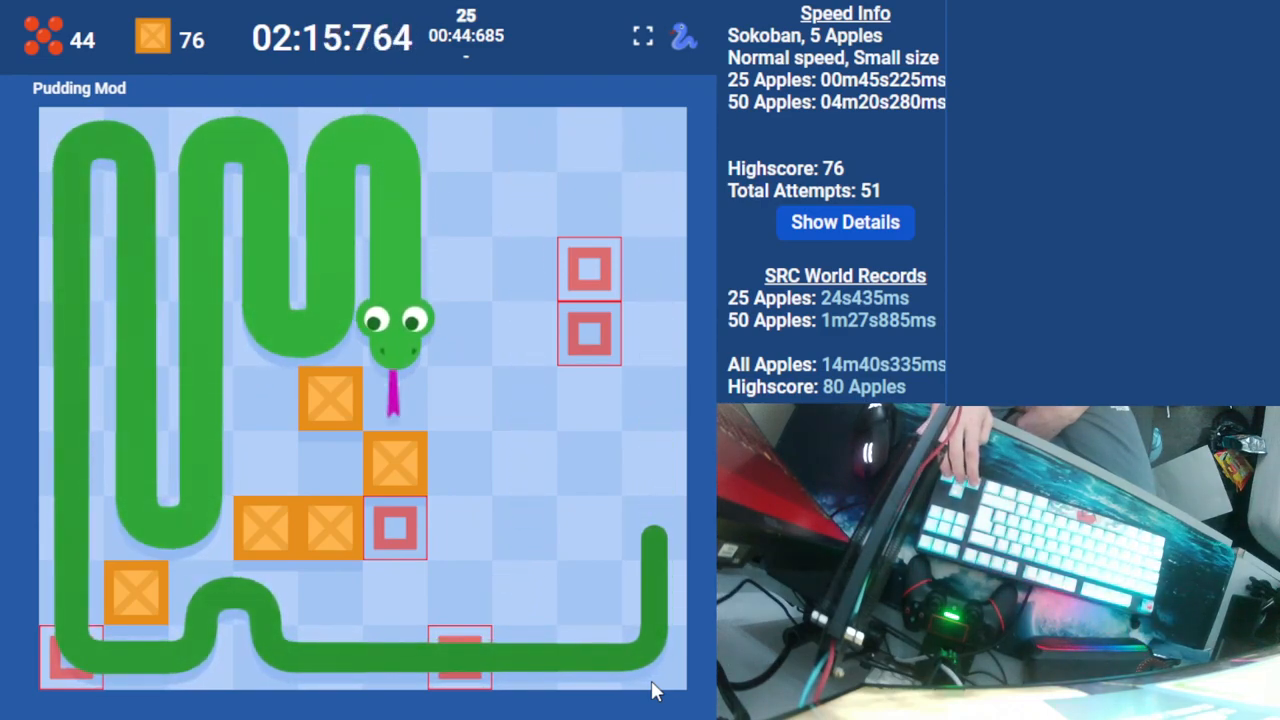
Step: Steer the snake upward through the boxes, passing 50 apples at 03:35.595 and reaching 51
key(Up)
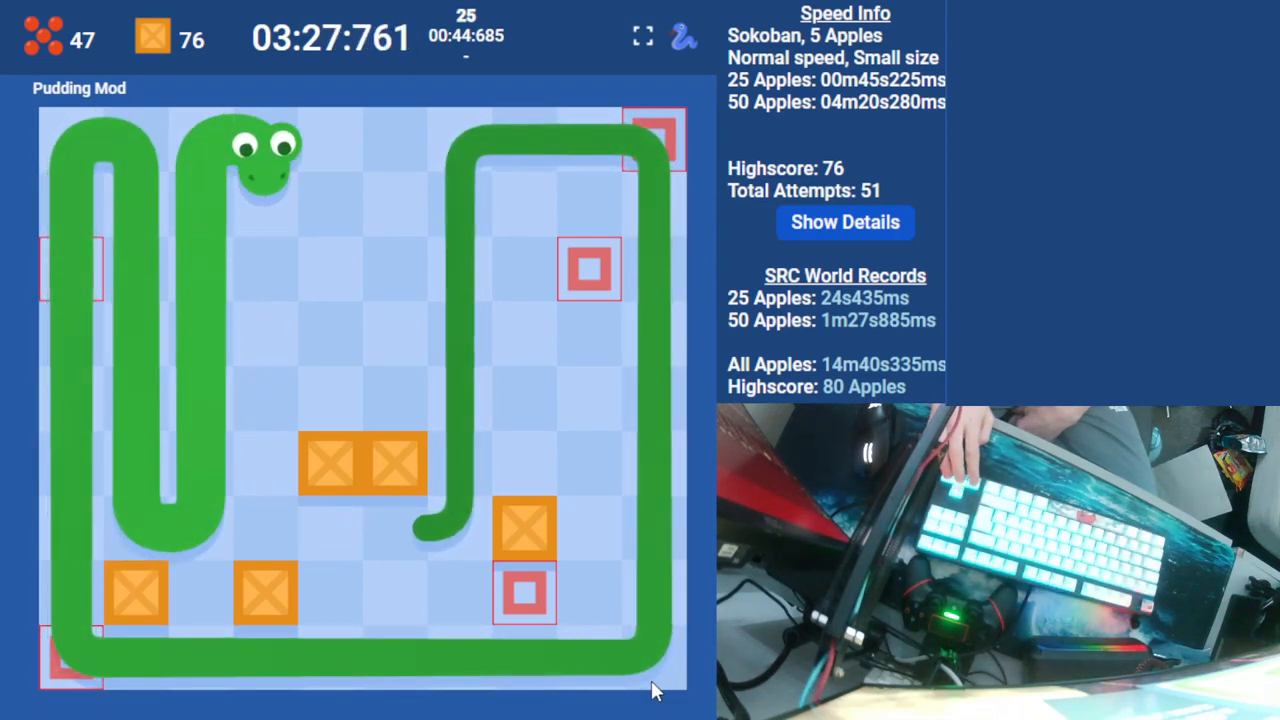
key(Up)
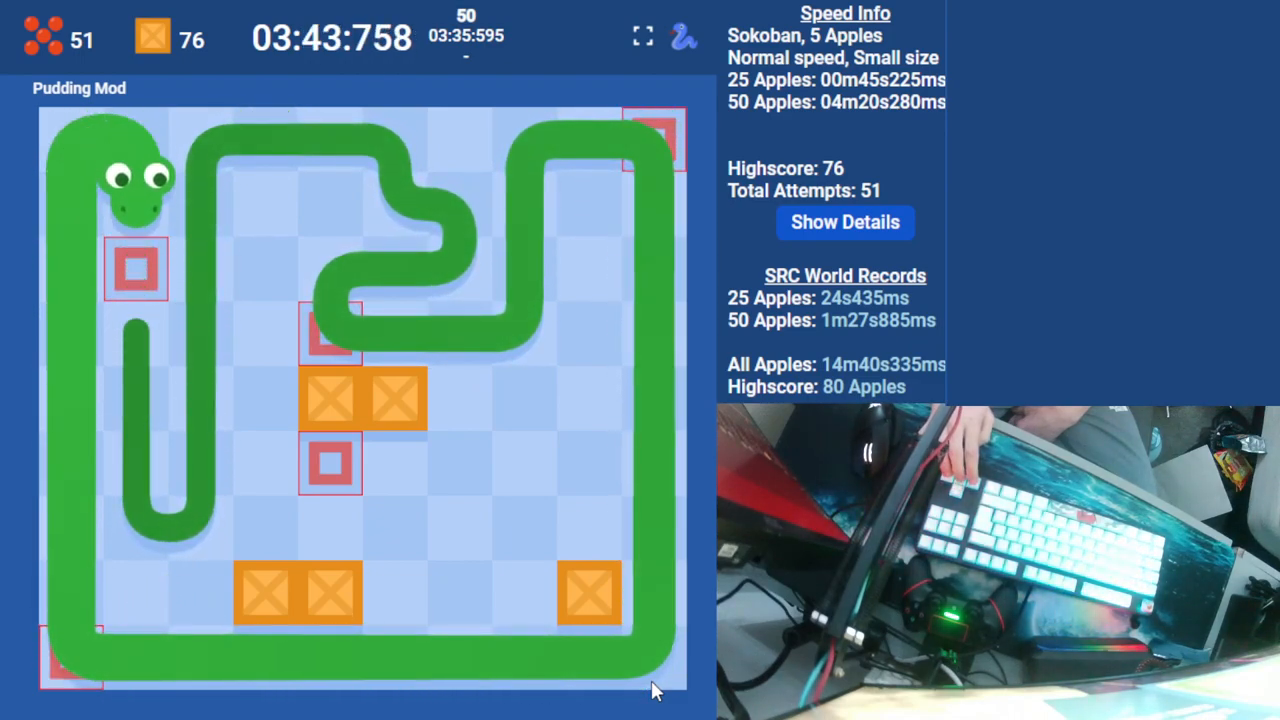
Step: Turn the snake up to keep collecting apples until the count reaches 62
key(Up)
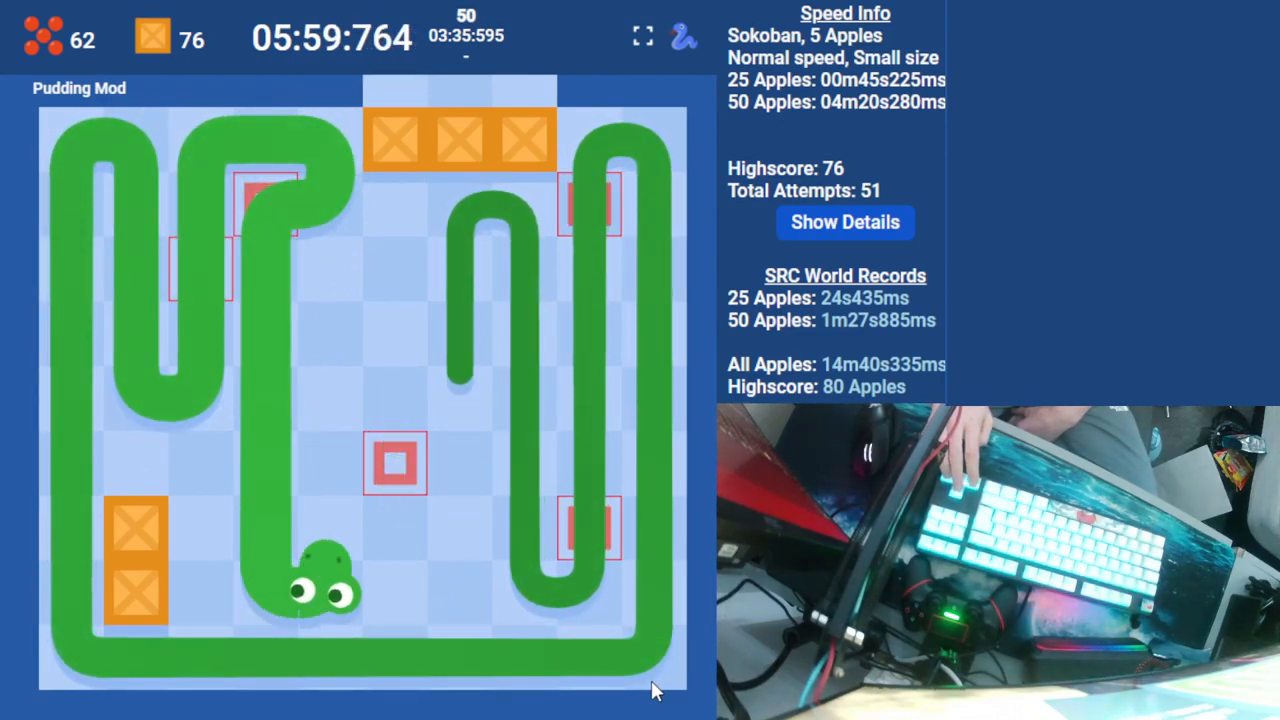
key(up)
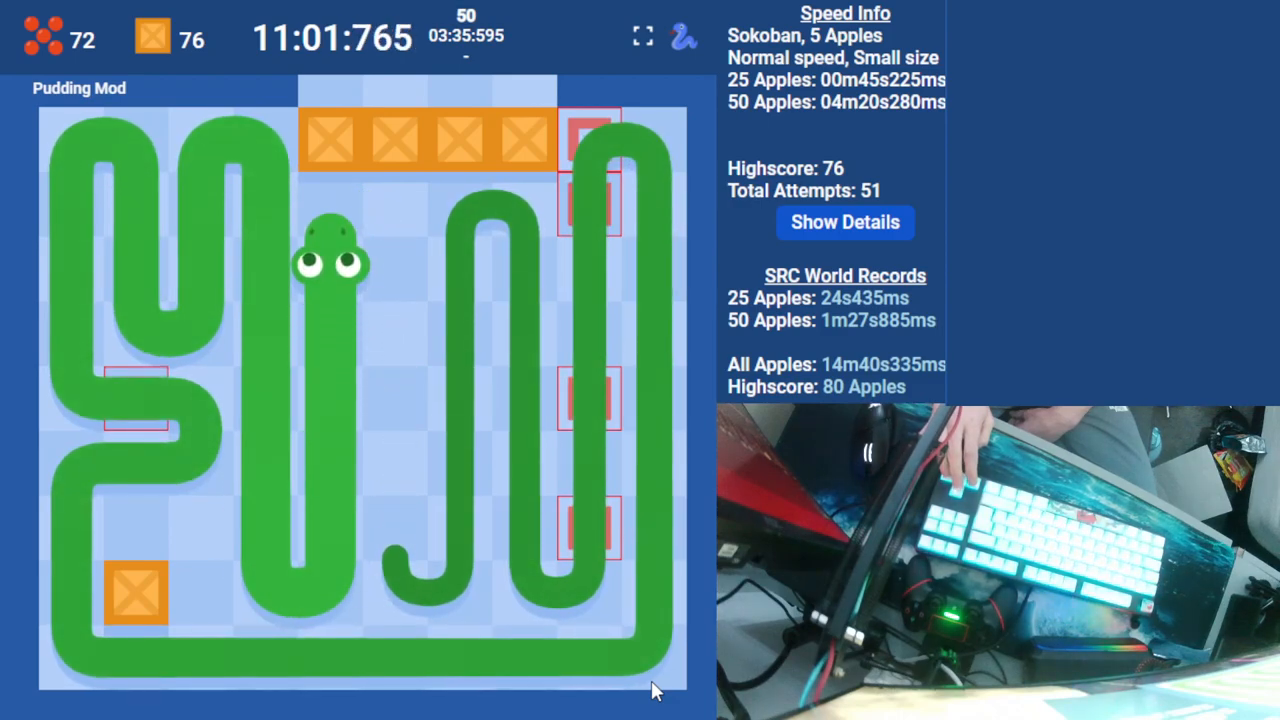
Step: Steer the long snake upward to clear remaining boxes on the way to all 77 apples
key(up)
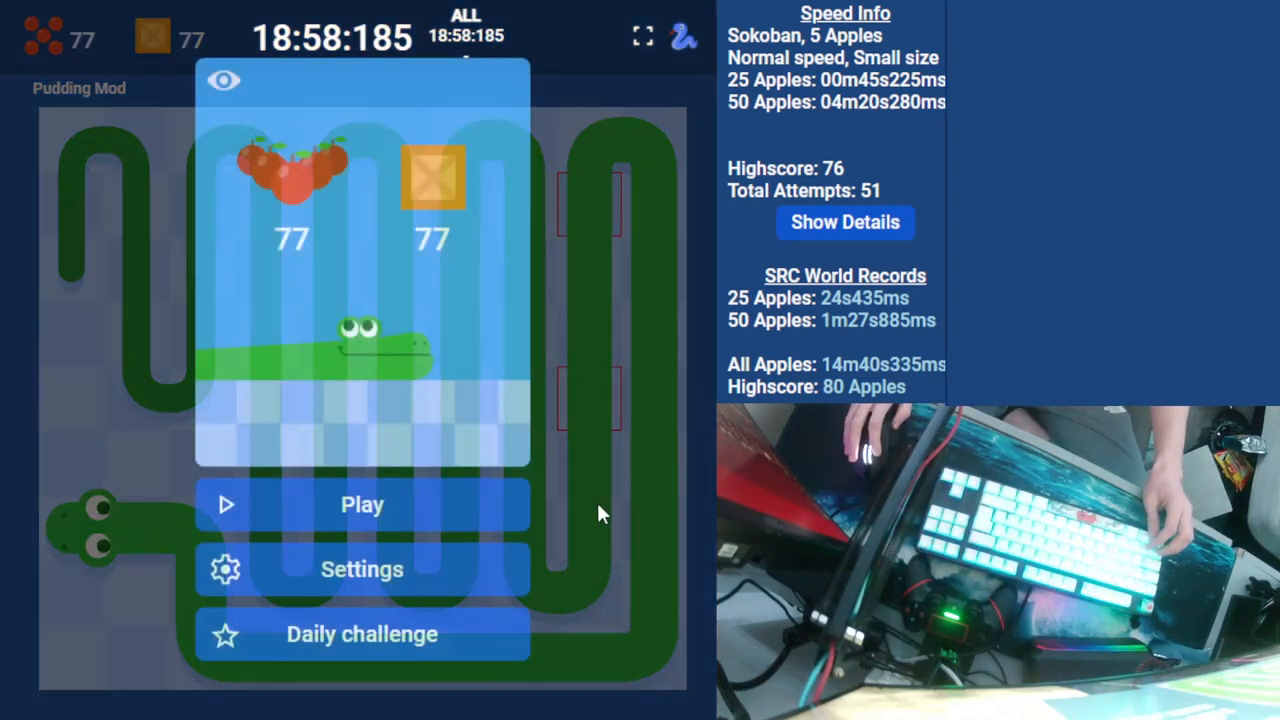
Step: Hide the game-over menu to view the finished board with 77 apples and 77 boxes
click(362, 504)
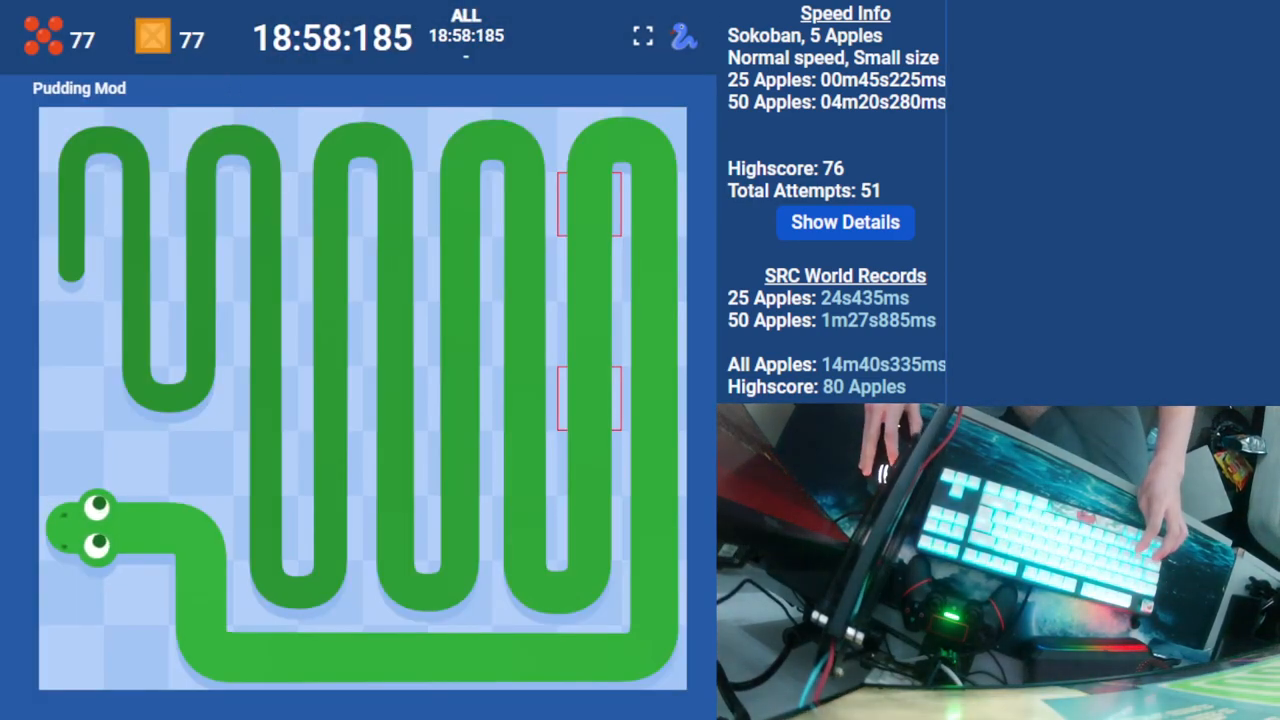